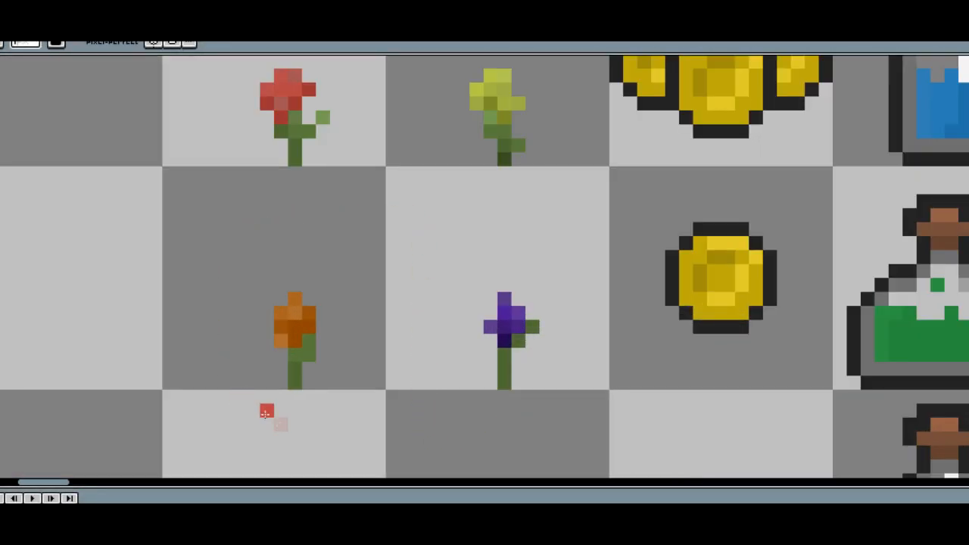
pyautogui.moveTo(632, 254)
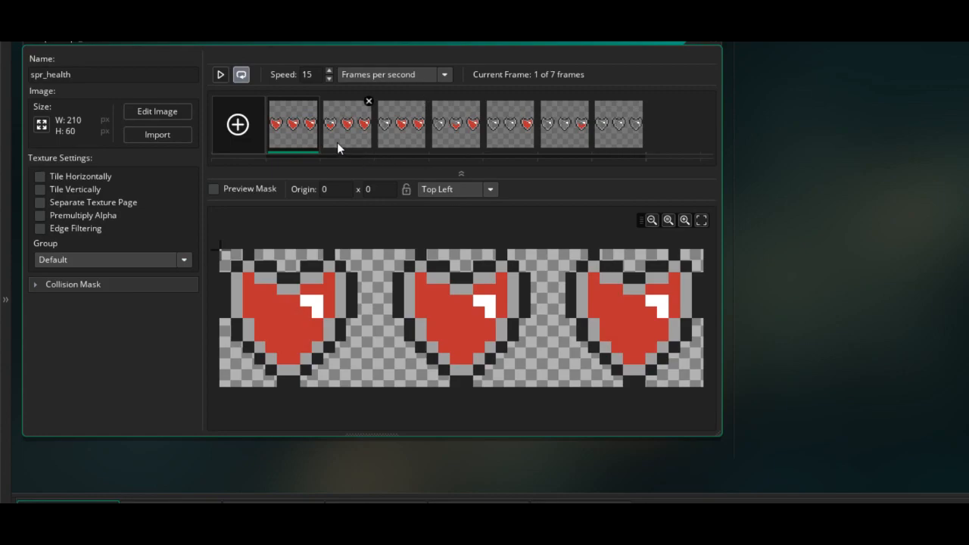
# Step through the heart animation frames, from hearts draining one by one to all hearts empty.
pyautogui.click(347, 124)
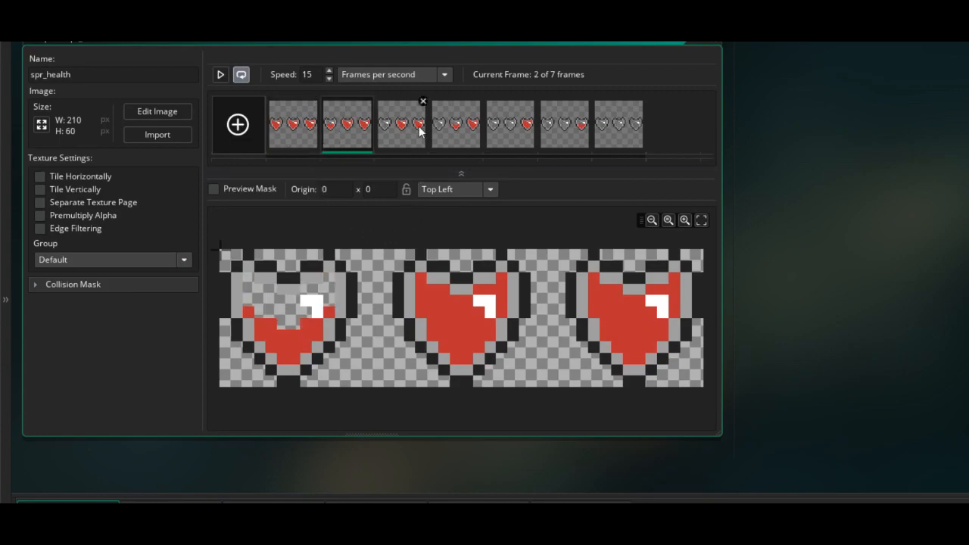
pyautogui.click(455, 124)
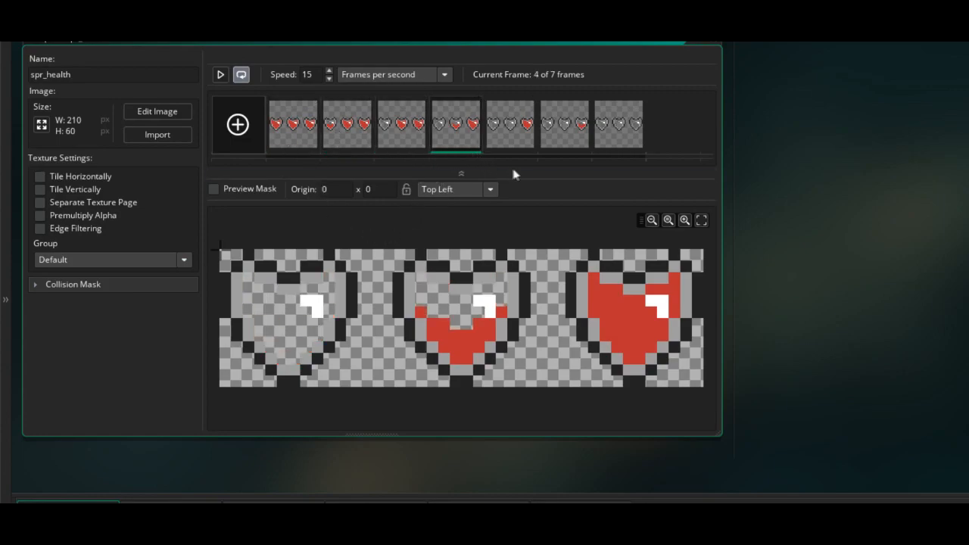
pyautogui.click(564, 125)
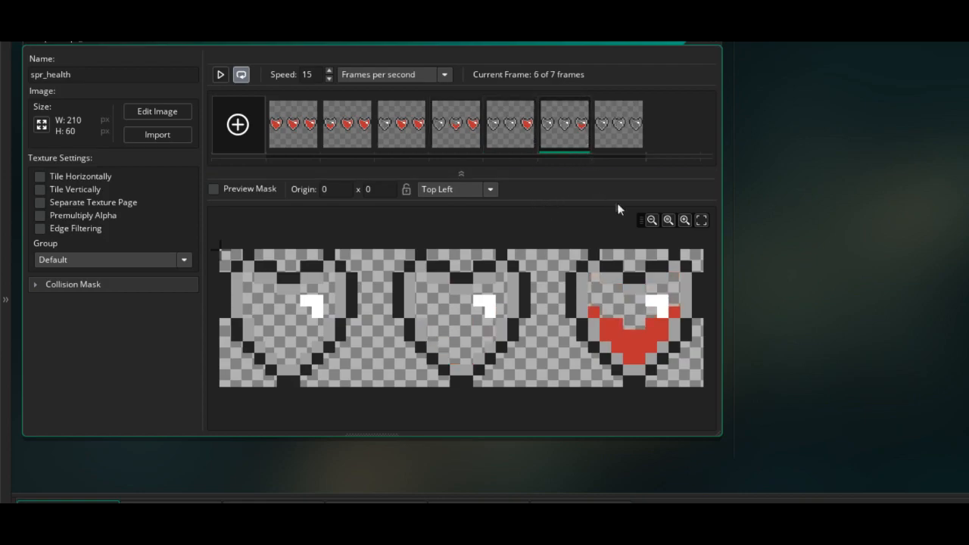
pyautogui.click(618, 124)
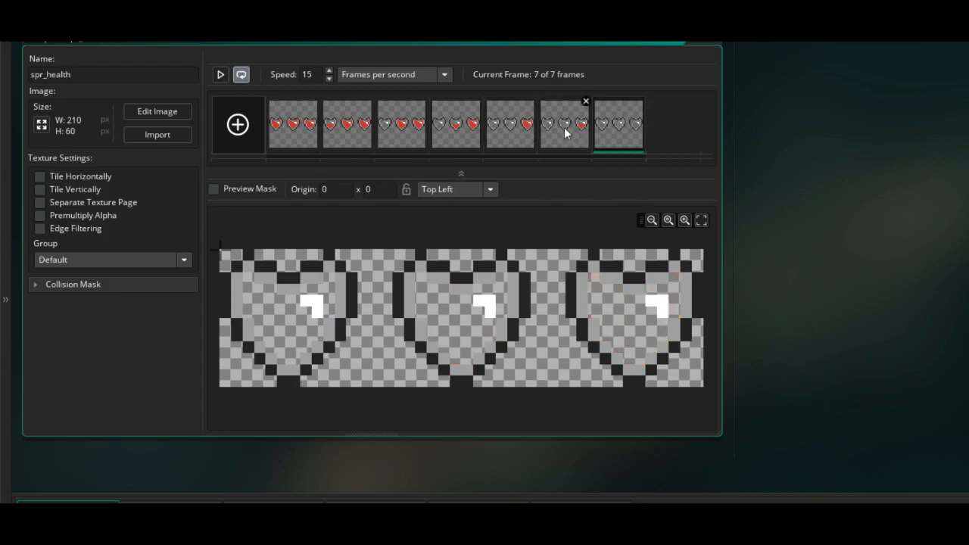
pyautogui.click(454, 124)
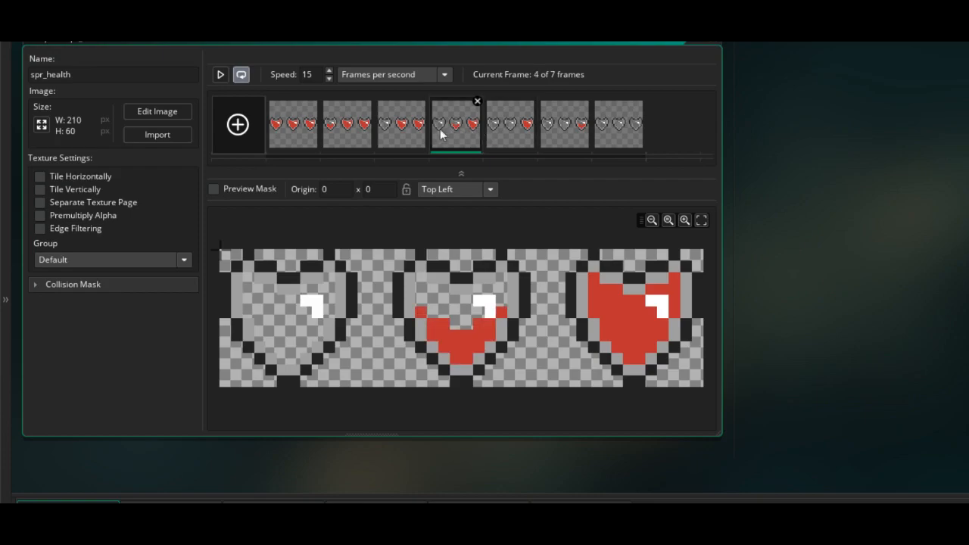
pyautogui.click(292, 123)
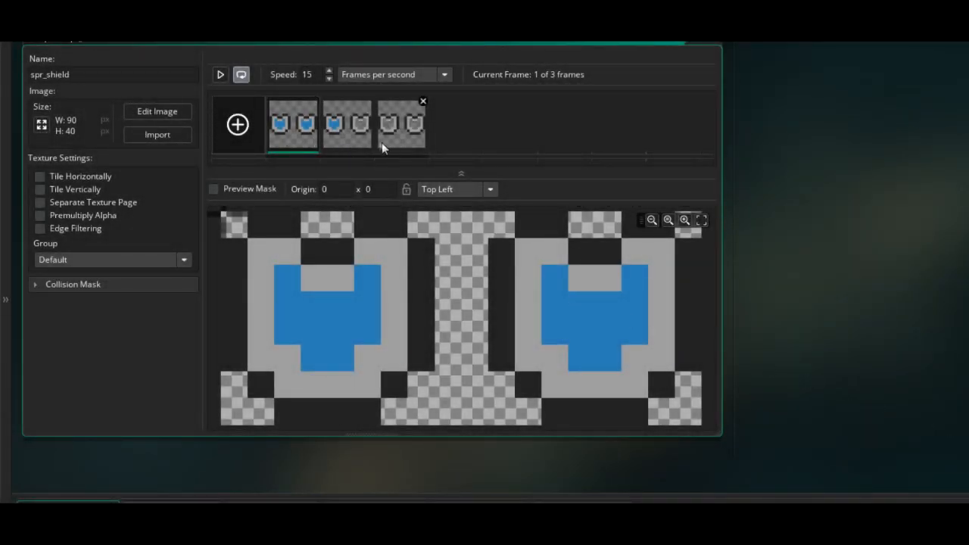
# Preview the spr_shield frames from both shields full to both empty, then run the game.
pyautogui.click(347, 125)
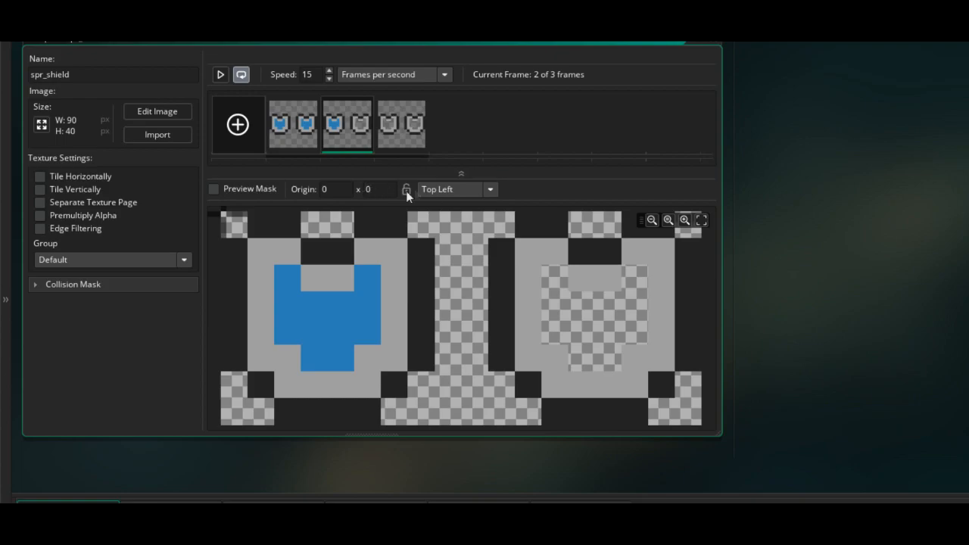
pyautogui.moveTo(427, 203)
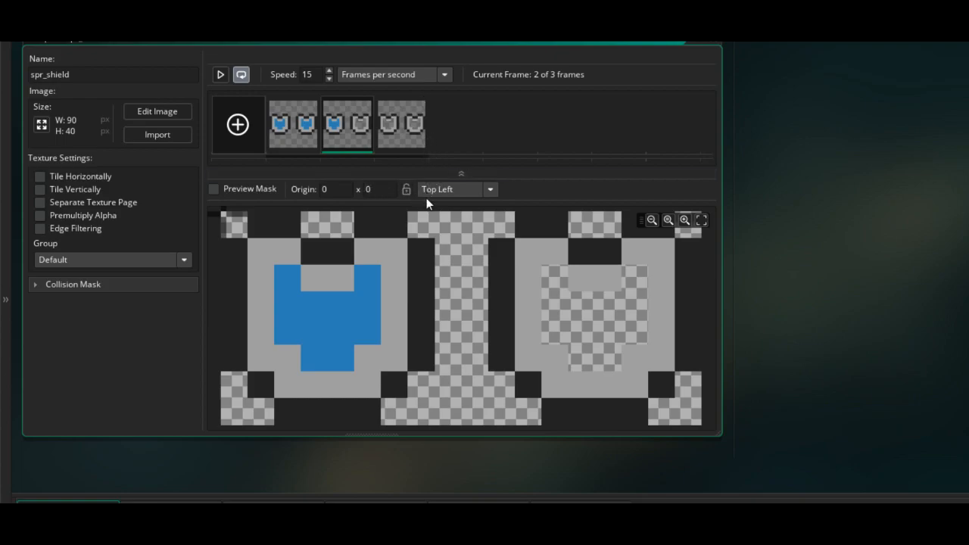
pyautogui.click(401, 125)
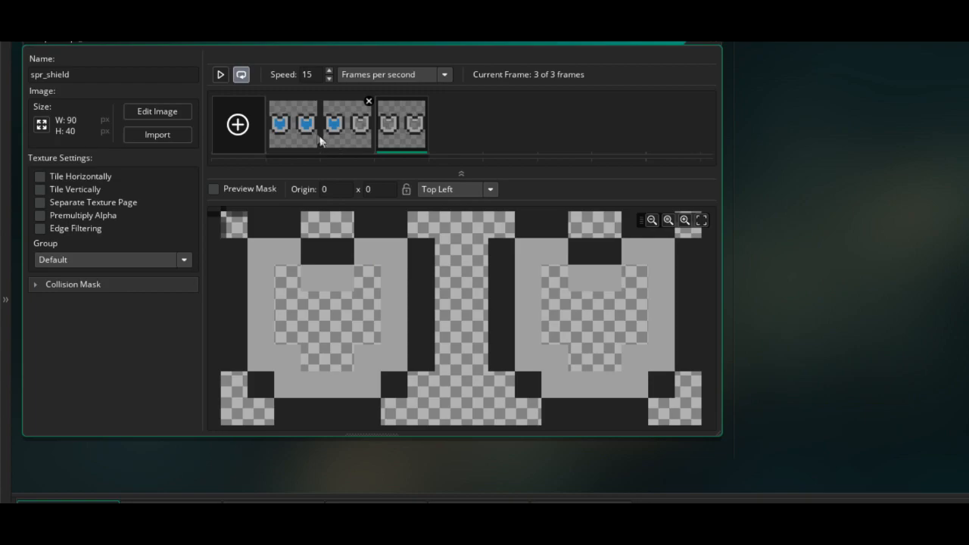
pyautogui.click(347, 124)
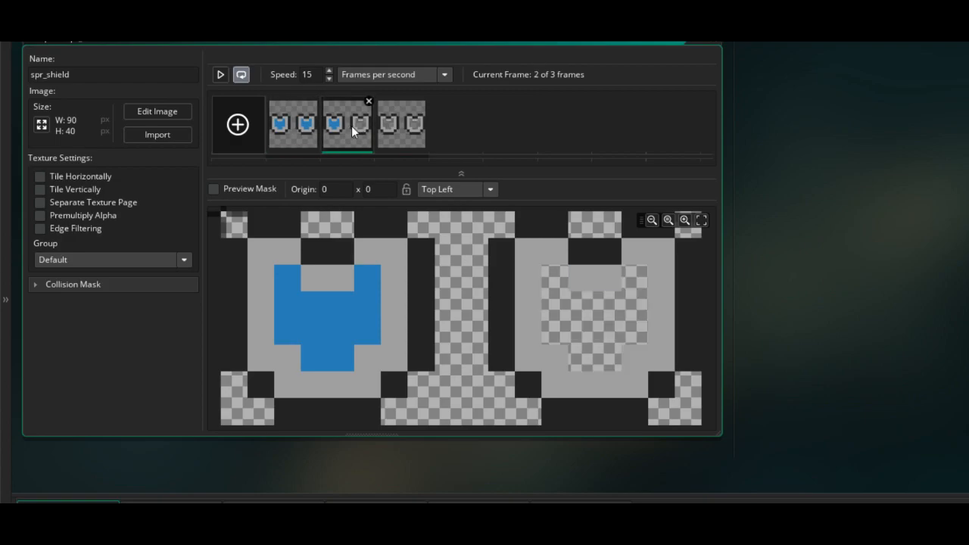
pyautogui.click(293, 125)
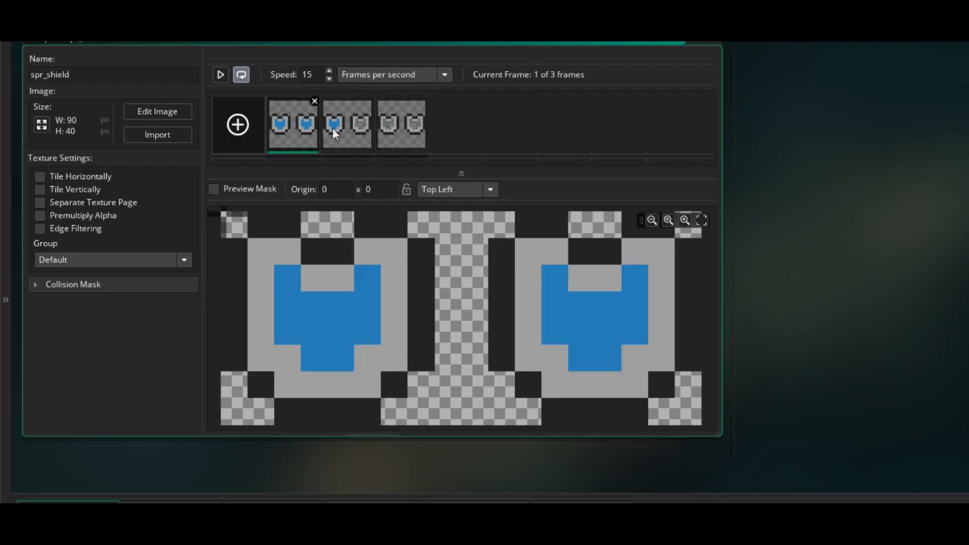
pyautogui.click(347, 125)
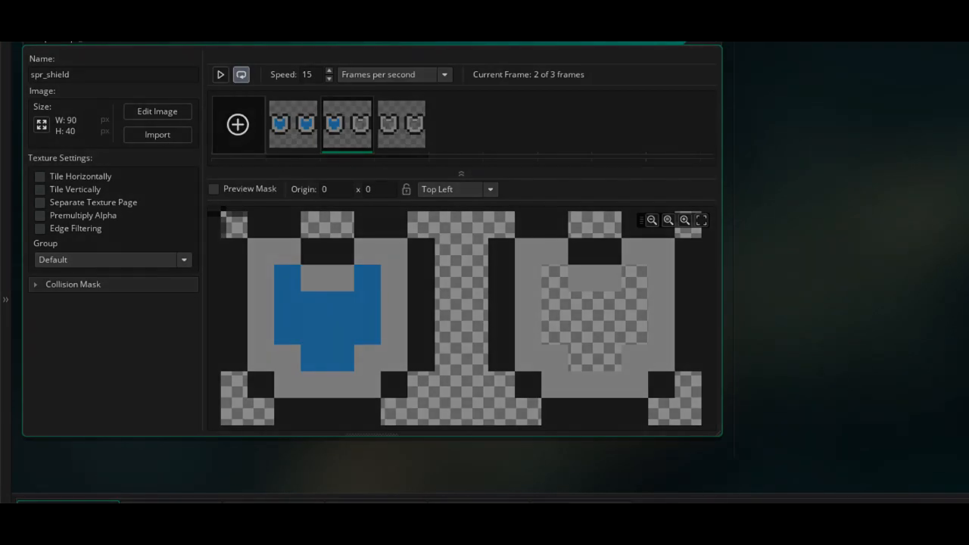
pyautogui.click(220, 74)
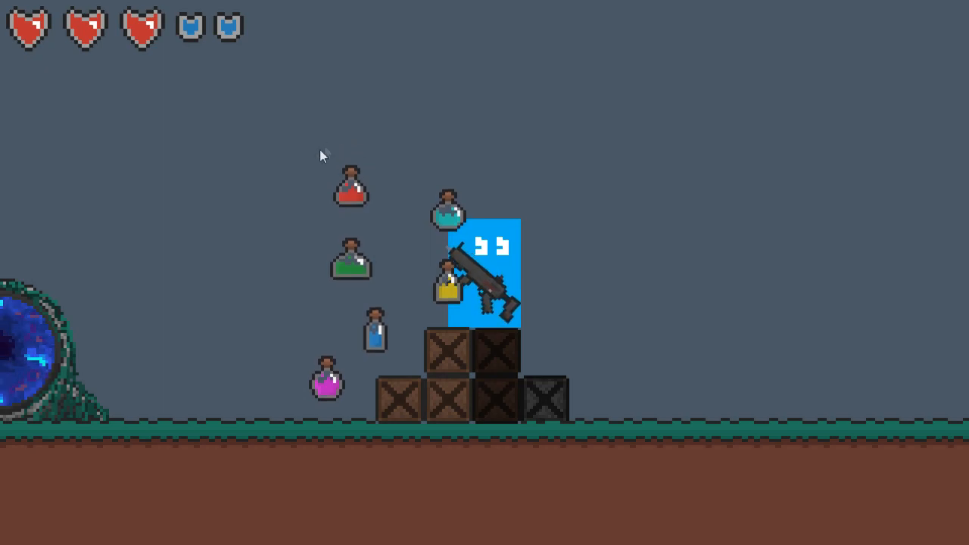
pyautogui.moveTo(348, 146)
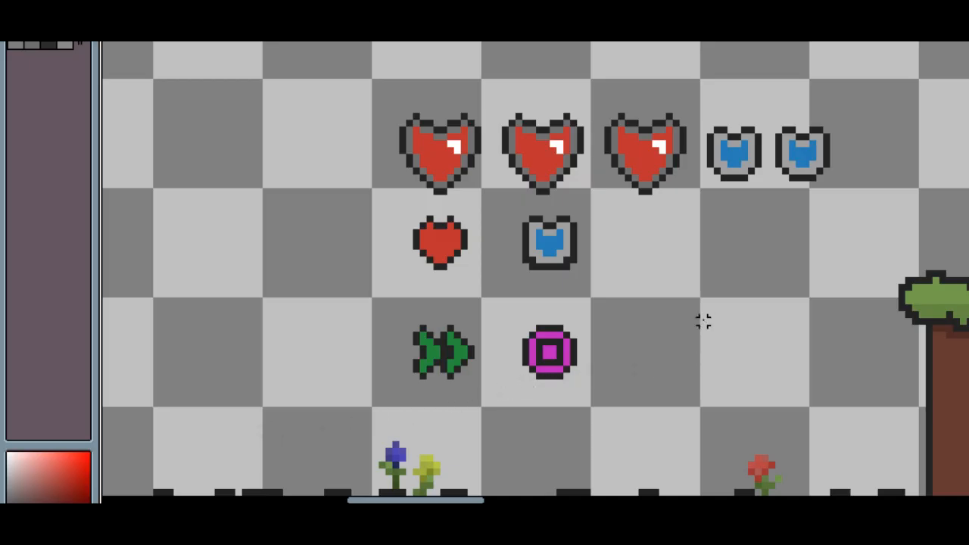
pyautogui.moveTo(469, 121)
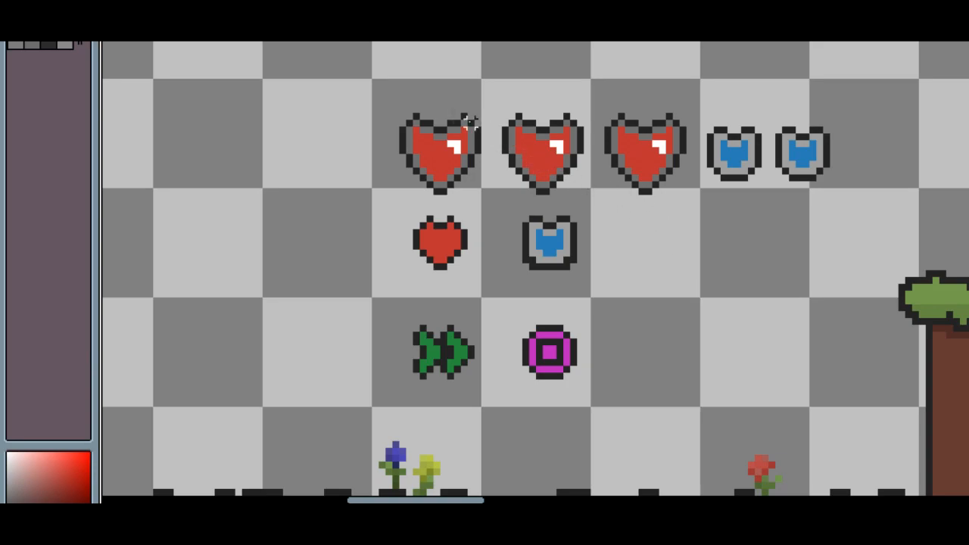
pyautogui.moveTo(374, 82)
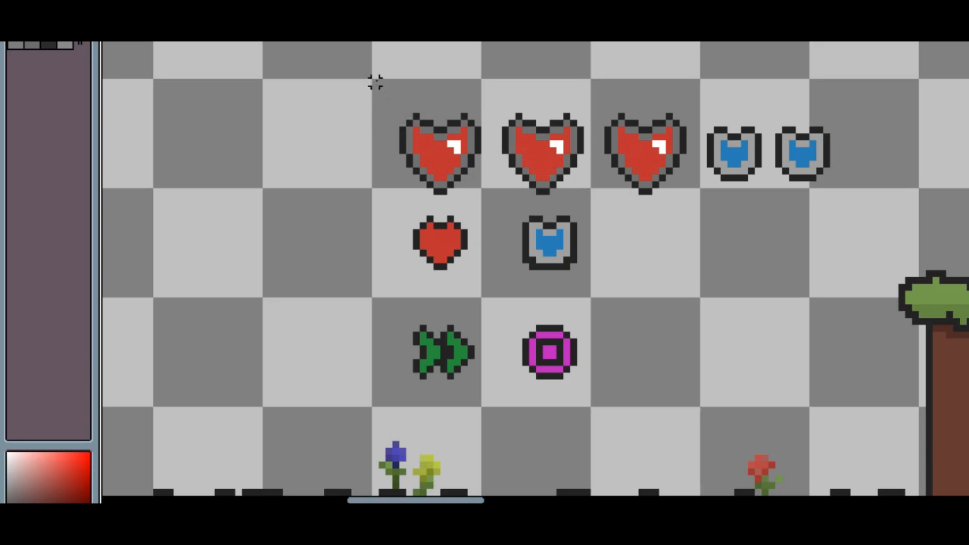
pyautogui.moveTo(367, 74); pyautogui.dragTo(848, 437)
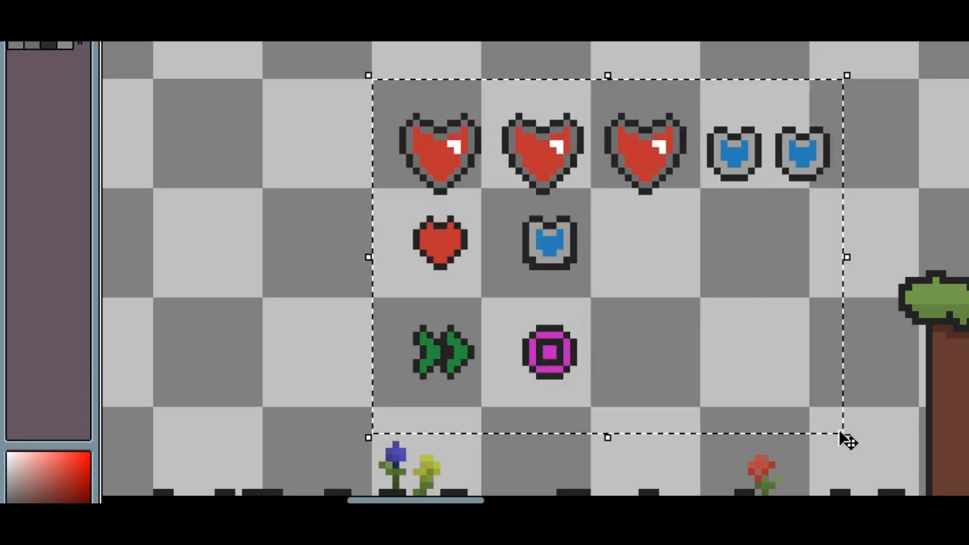
pyautogui.moveTo(552, 322)
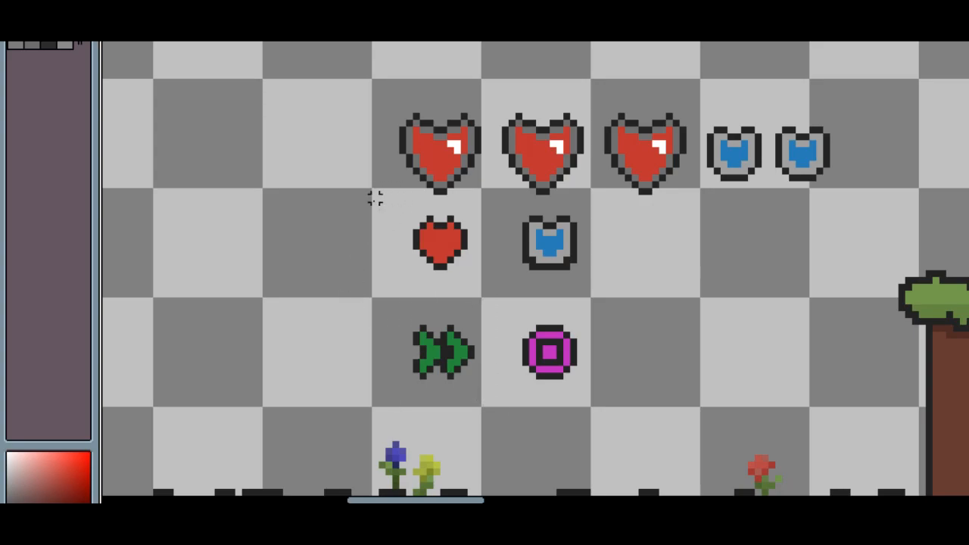
pyautogui.moveTo(442, 351); pyautogui.dragTo(645, 229)
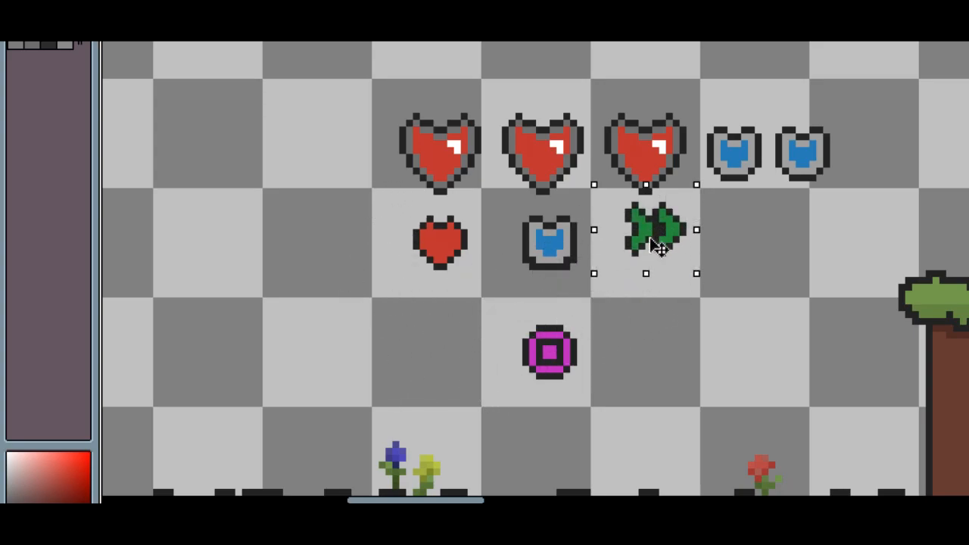
pyautogui.moveTo(645, 230); pyautogui.dragTo(645, 121)
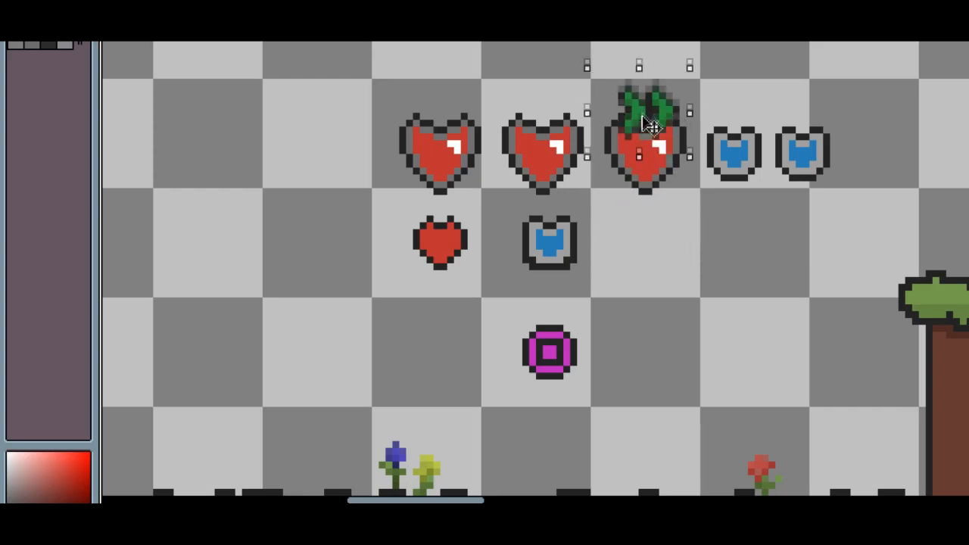
pyautogui.moveTo(643, 140); pyautogui.dragTo(644, 242)
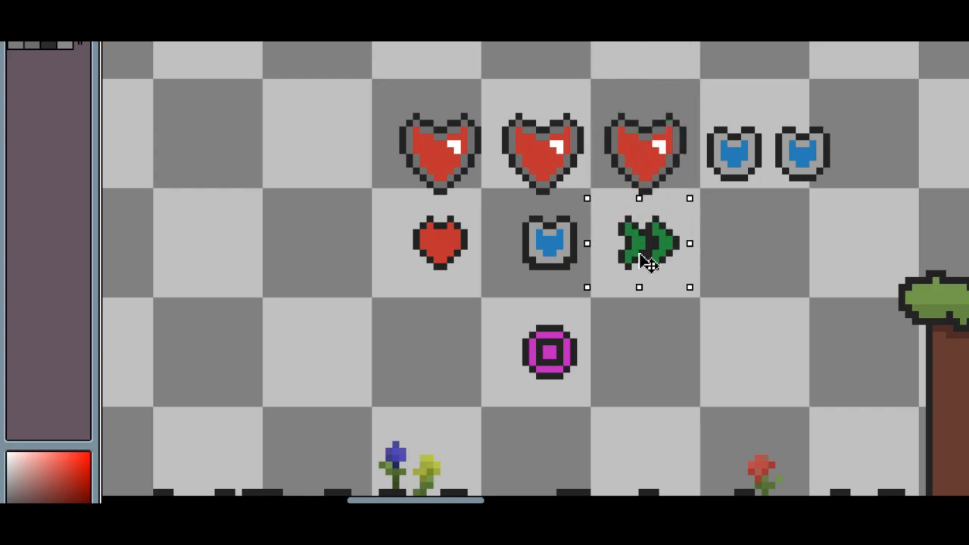
pyautogui.moveTo(640, 243); pyautogui.dragTo(431, 349)
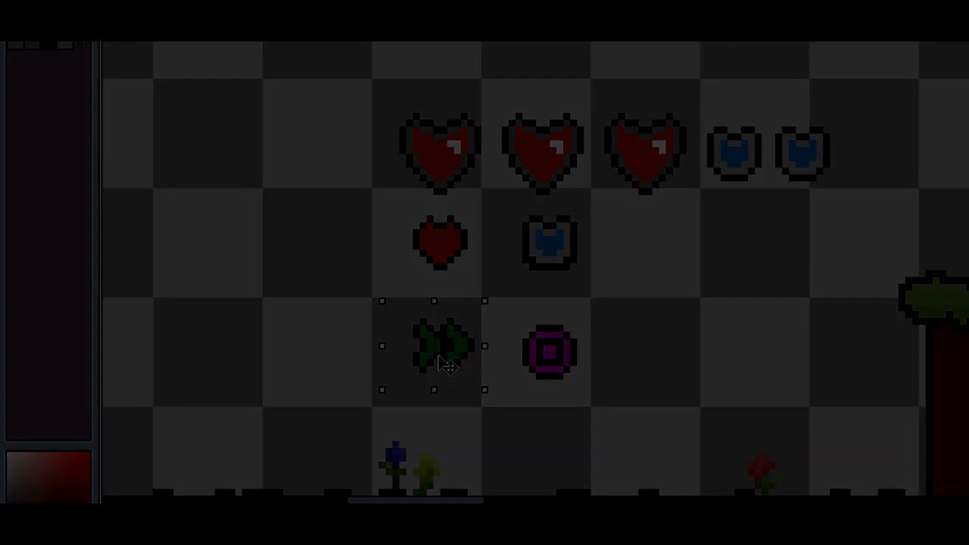